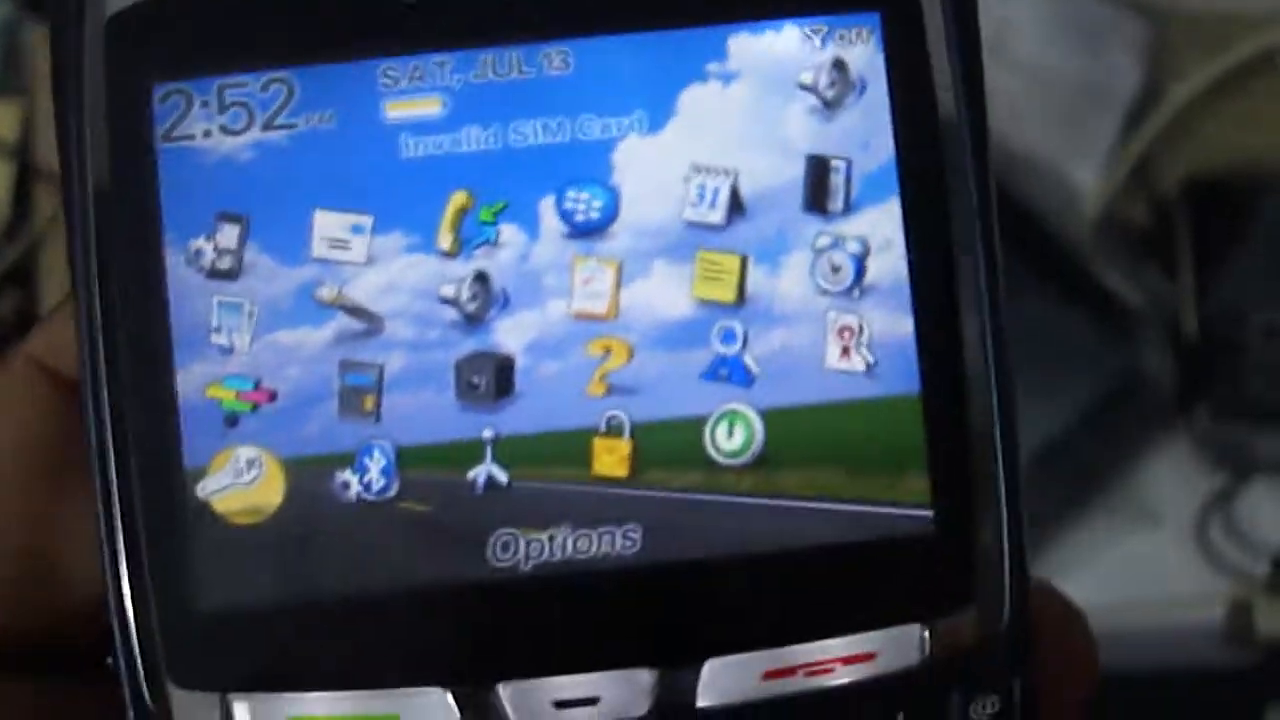
Start adding a Bluetooth device so the prompt offers 'Search for devices from here'
{"action": "left_click", "coordinate": [360, 470]}
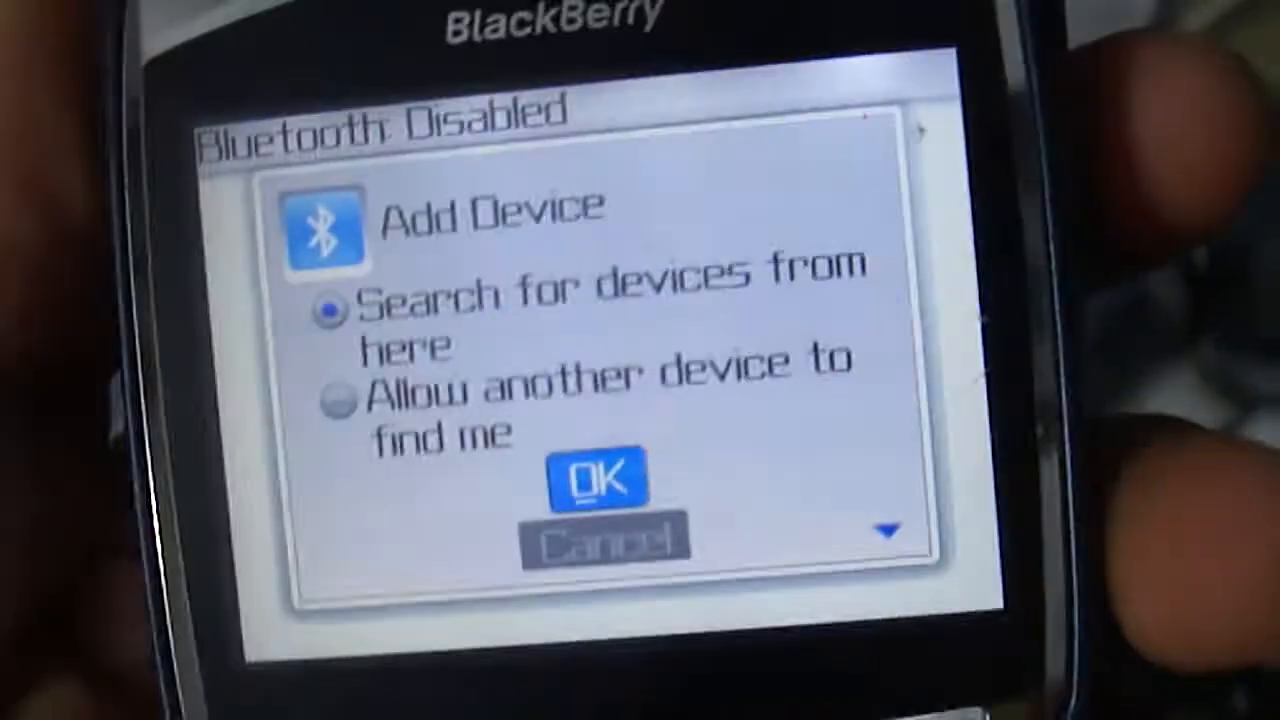